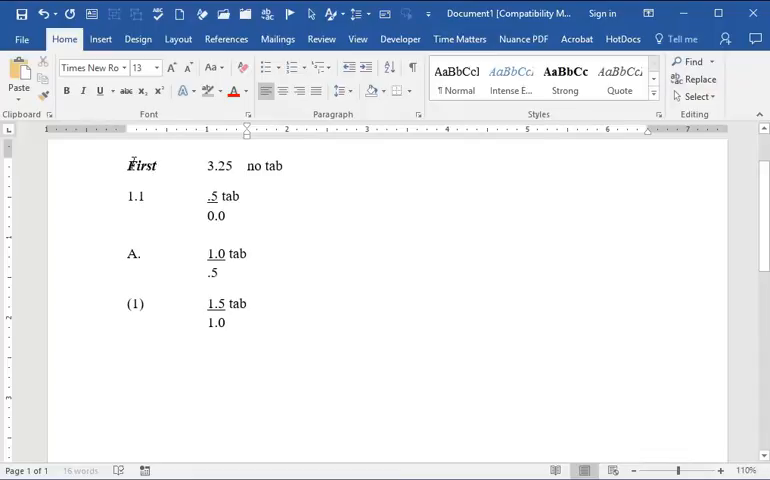
Reach the Define New Multilevel List dialog, cancelling the Define New List Style dialog along the way
left_click(247, 352)
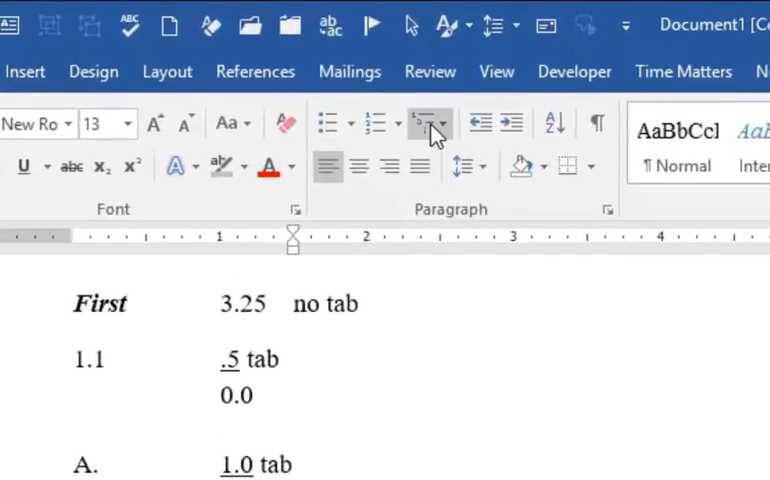
mouse_move(428, 123)
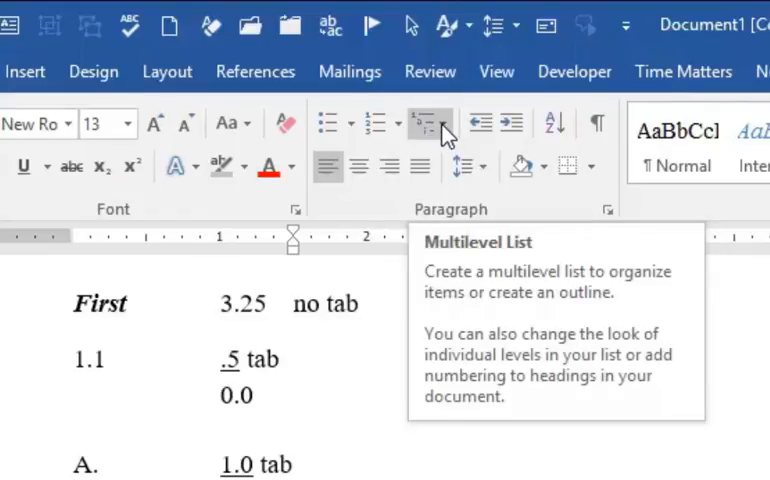
left_click(428, 123)
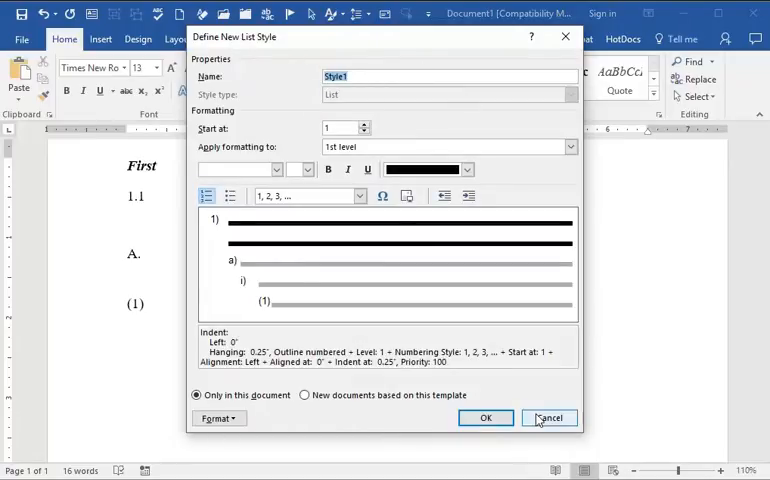
left_click(548, 418)
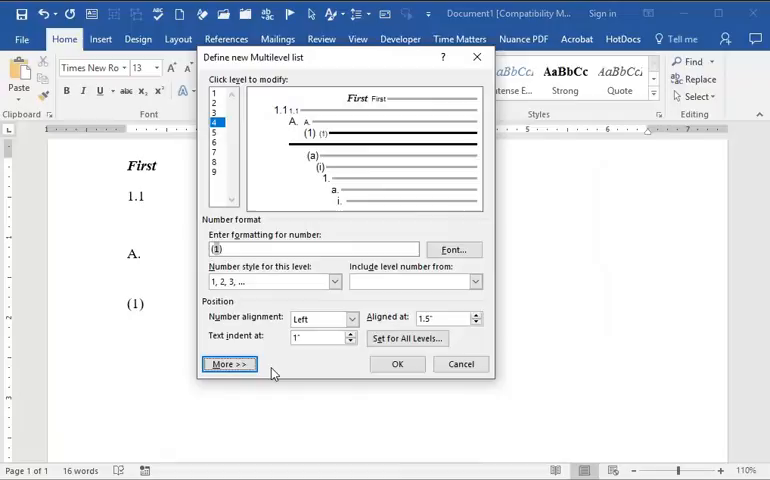
Expand the level options and number level 1 as First, Second, Third with a cleared format
left_click(229, 363)
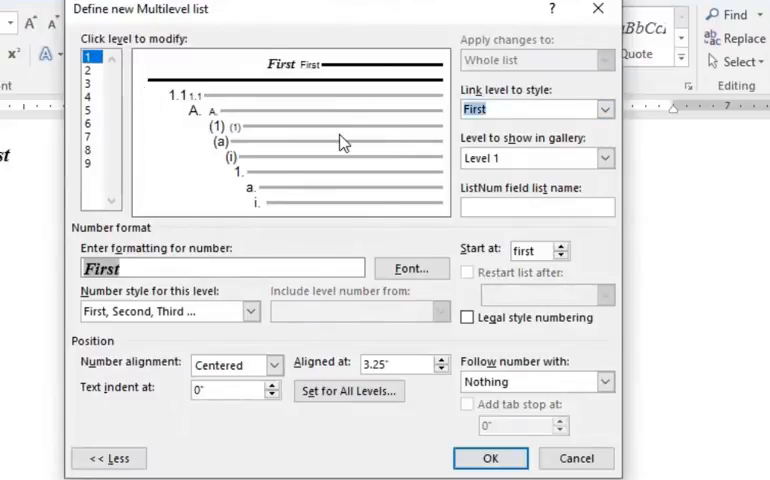
mouse_move(333, 158)
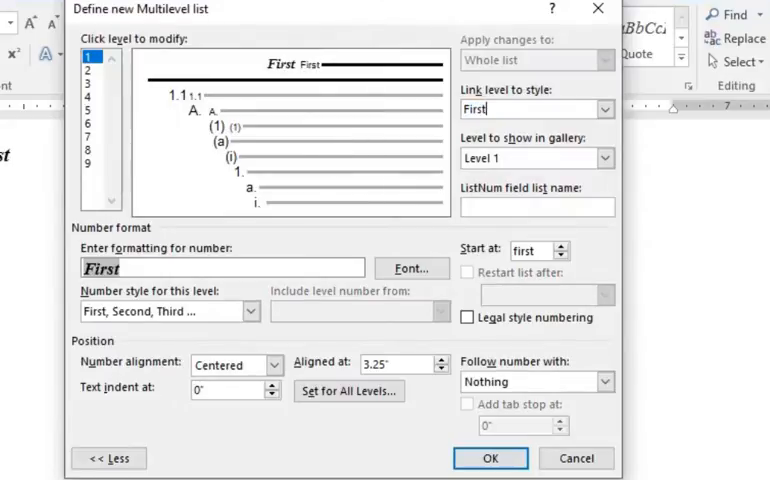
mouse_move(270, 122)
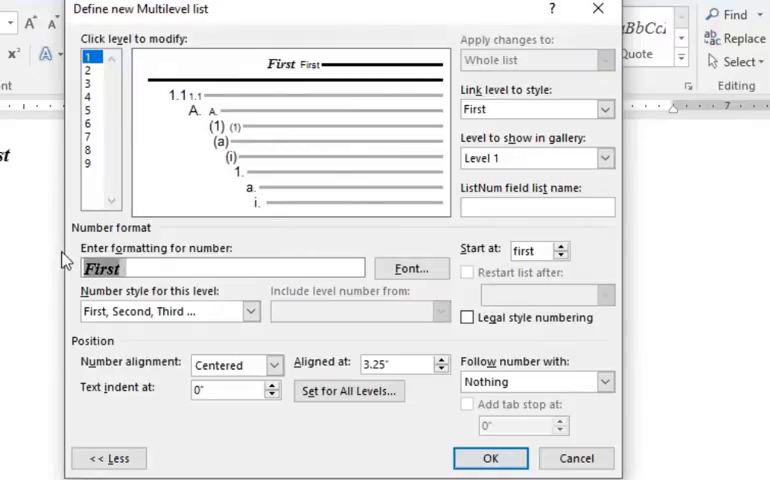
left_click(170, 311)
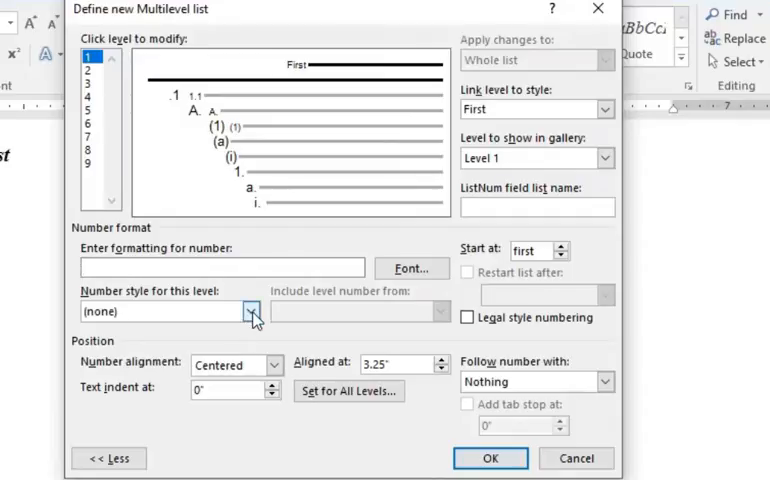
left_click(255, 311)
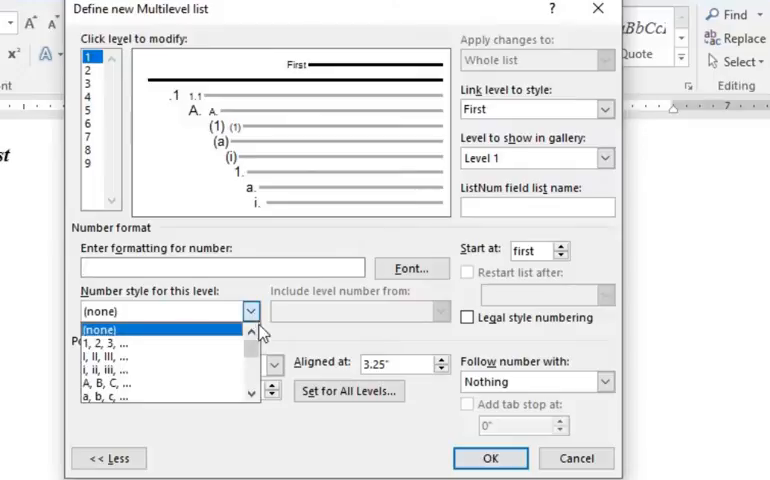
left_click(273, 364)
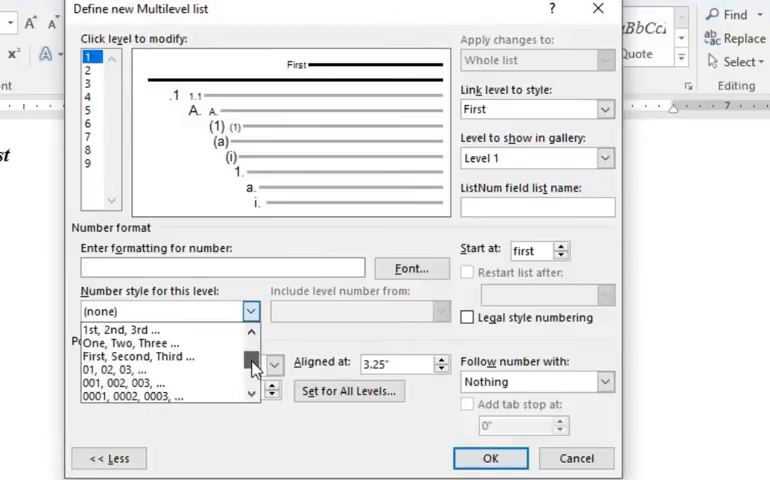
left_click(138, 355)
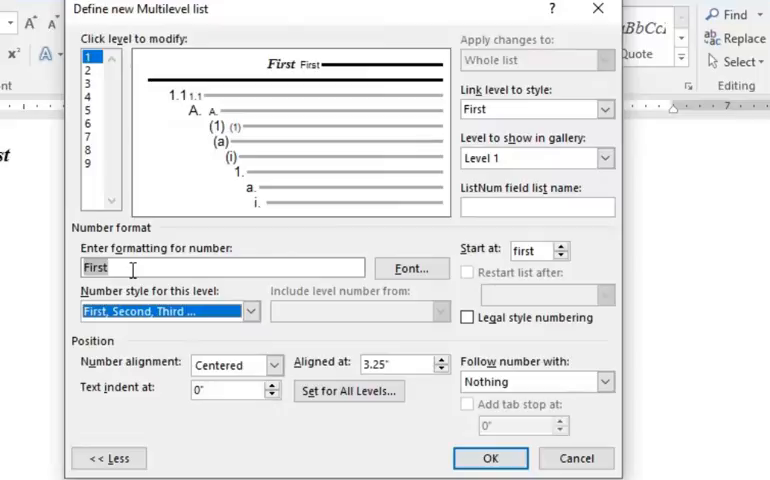
left_click(120, 267)
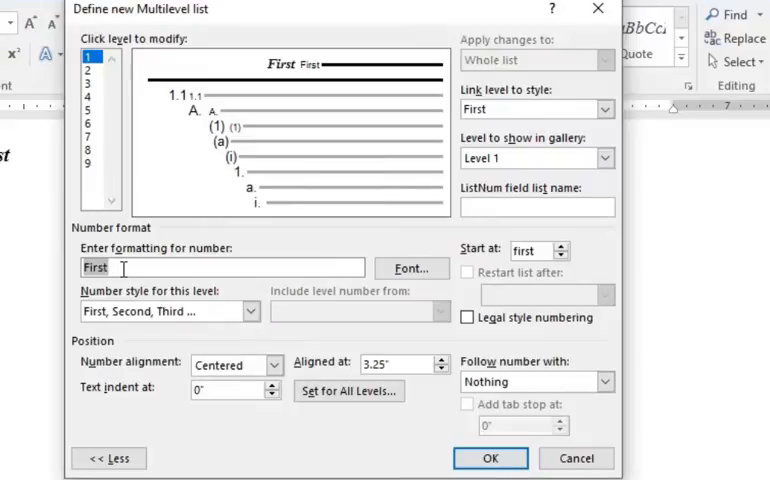
Bring up the font settings for the level 1 number to make it Times New Roman bold italic 13 pt
left_click(411, 269)
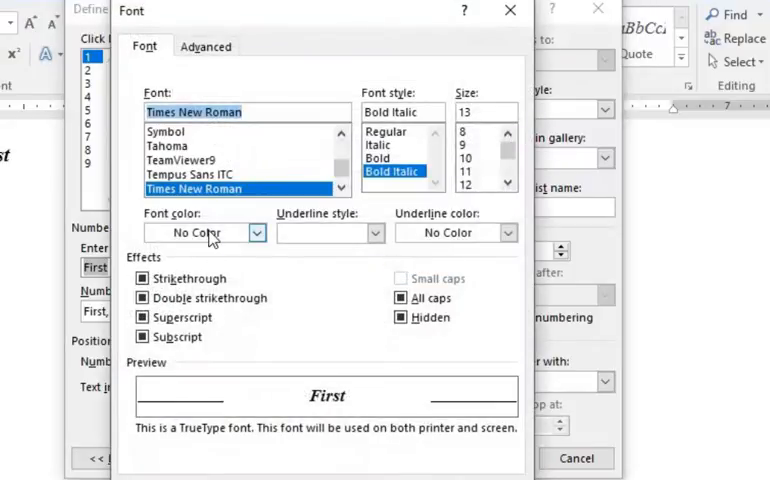
mouse_move(372, 190)
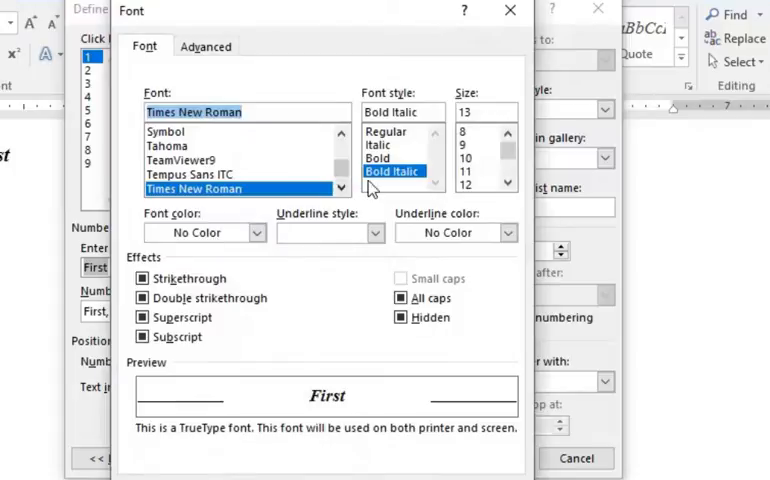
mouse_move(388, 180)
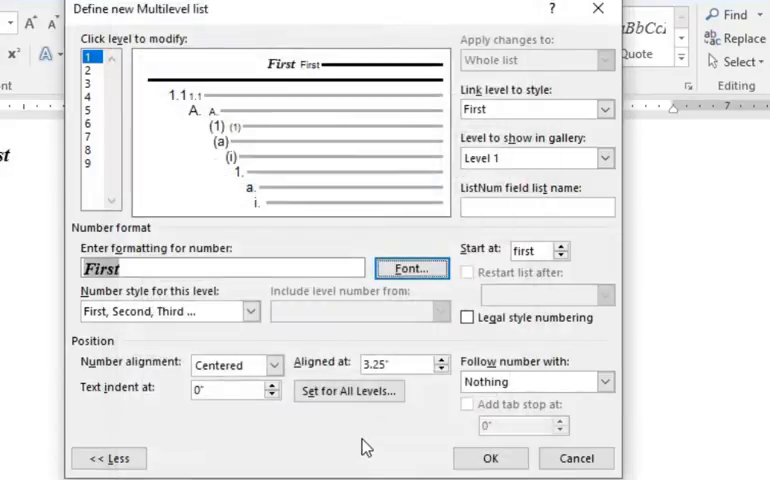
mouse_move(290, 65)
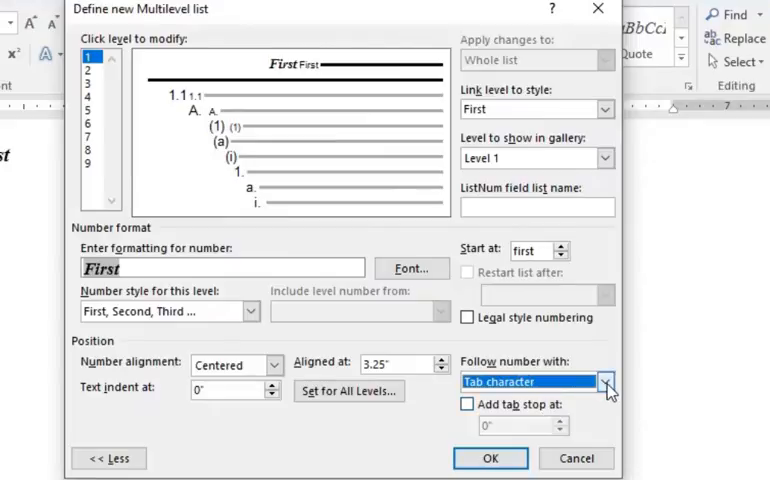
left_click(605, 381)
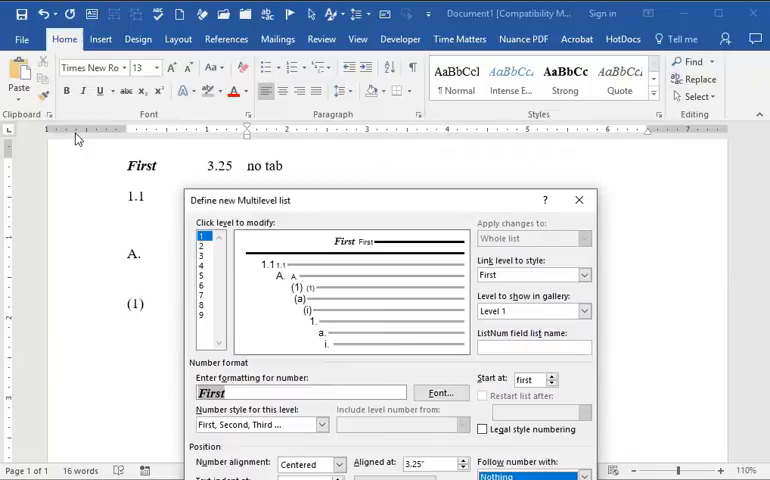
mouse_move(387, 210)
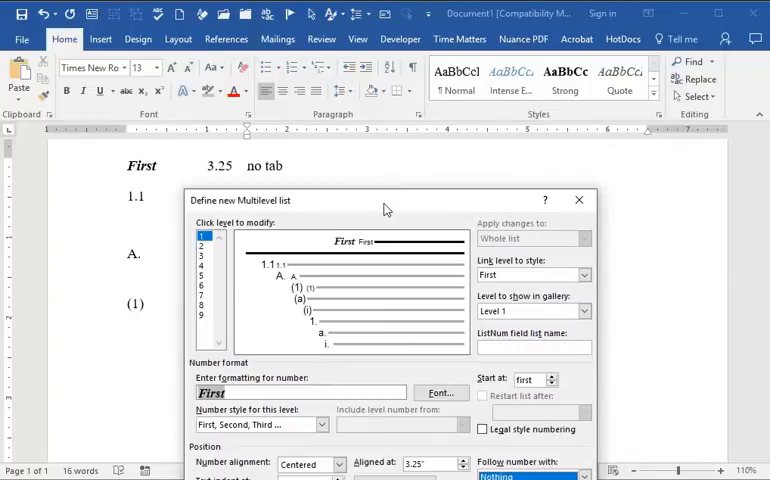
mouse_move(696, 138)
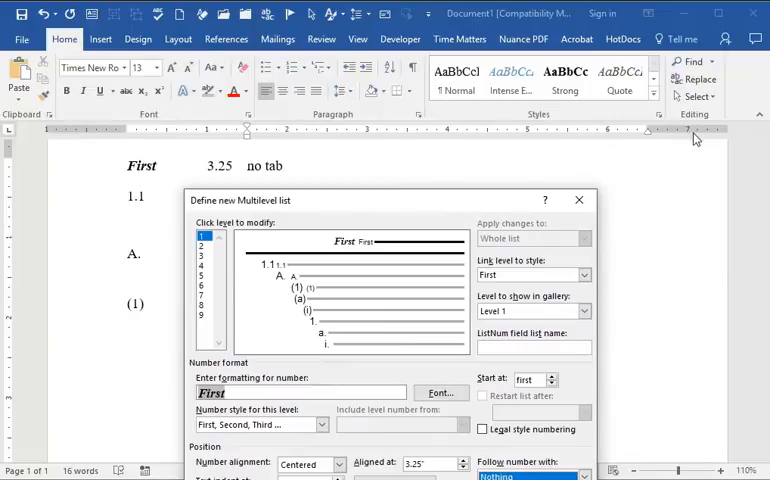
mouse_move(105, 143)
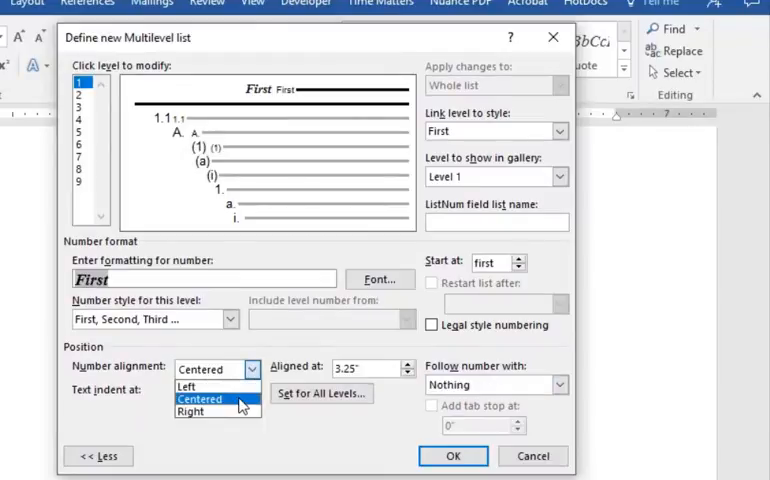
left_click(199, 398)
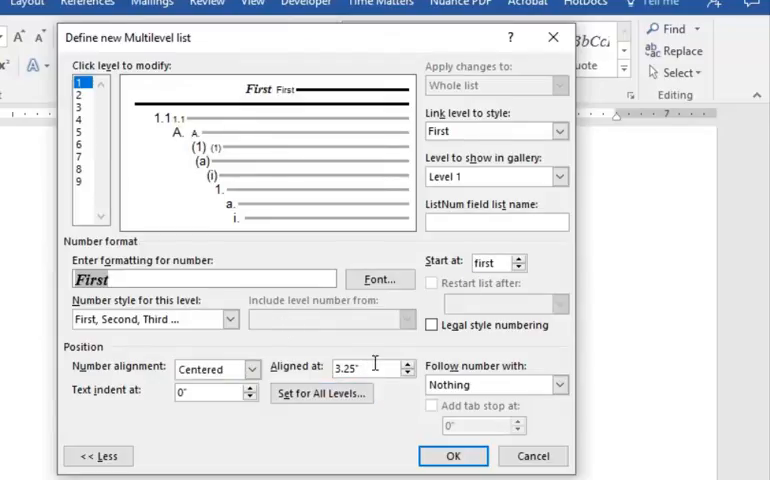
left_click(210, 391)
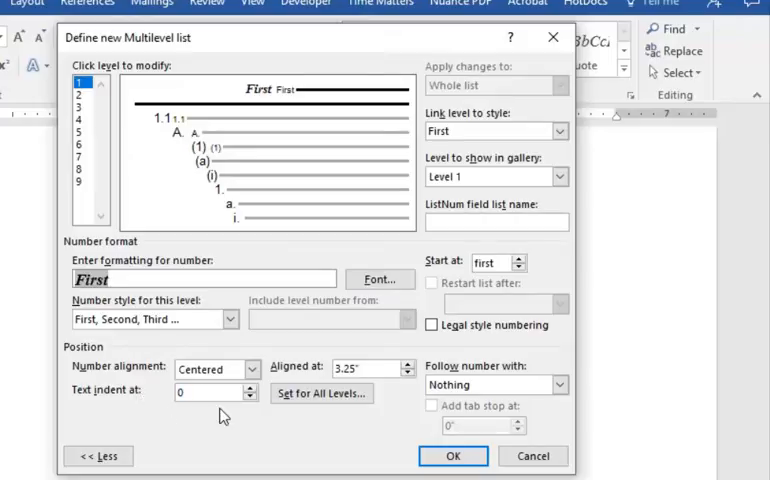
mouse_move(189, 272)
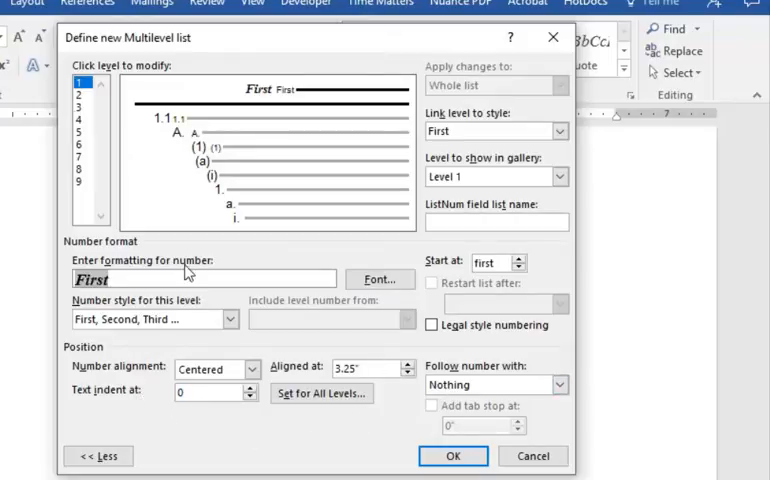
Switch to level 2, clear its number format and toggle legal-style numbering to compare
left_click(76, 92)
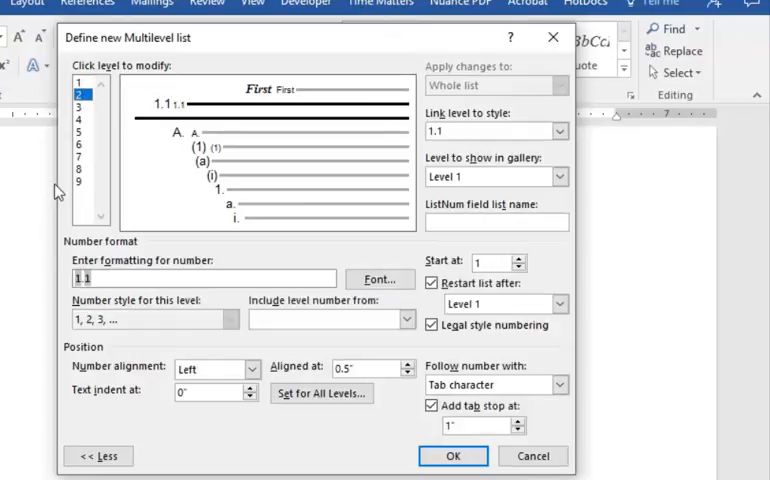
left_click(155, 319)
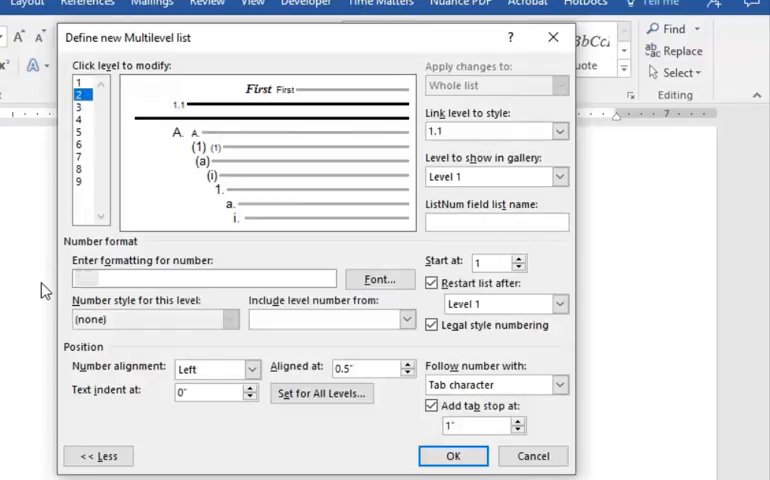
left_click(200, 278)
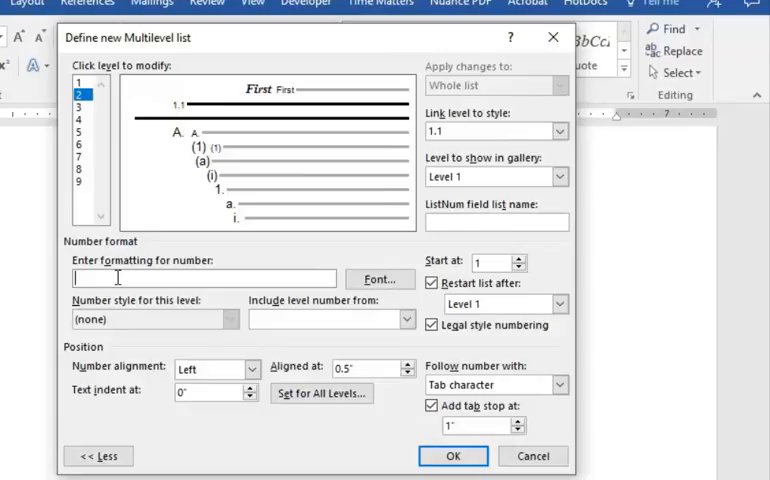
mouse_move(228, 310)
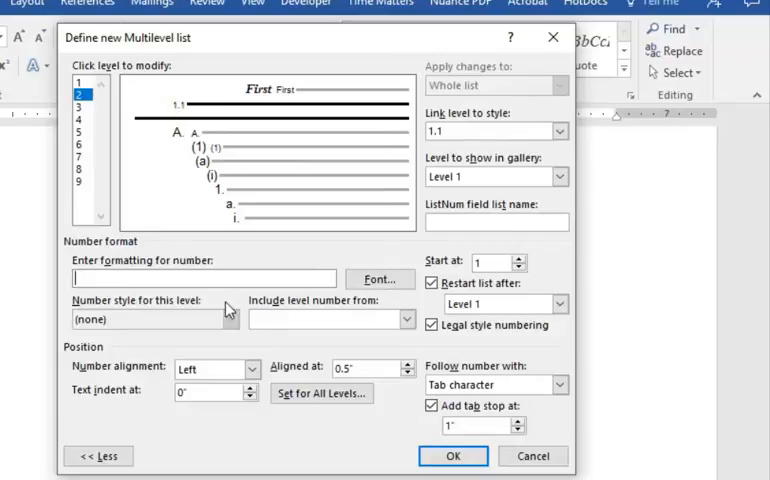
left_click(426, 324)
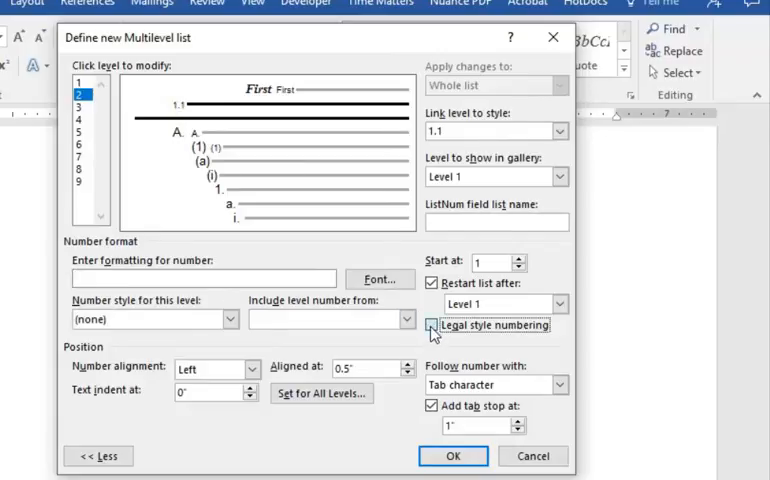
left_click(431, 324)
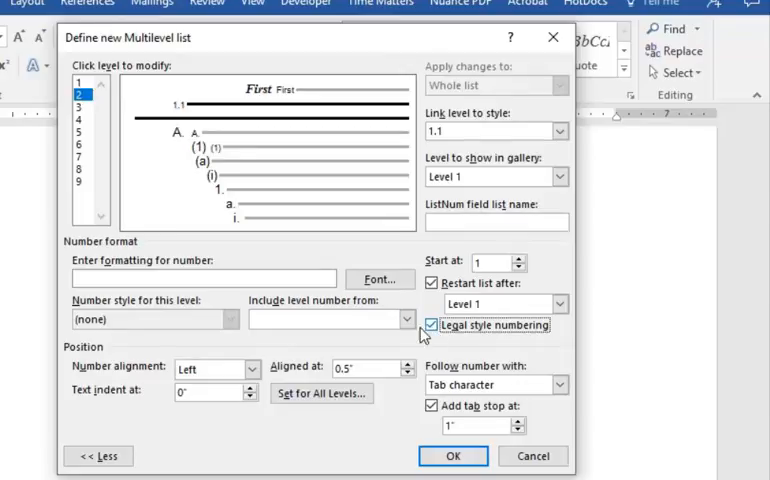
left_click(432, 325)
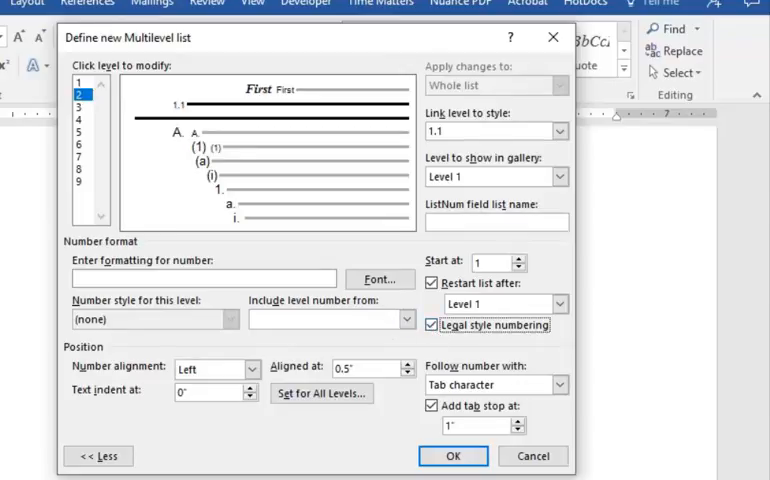
mouse_move(397, 345)
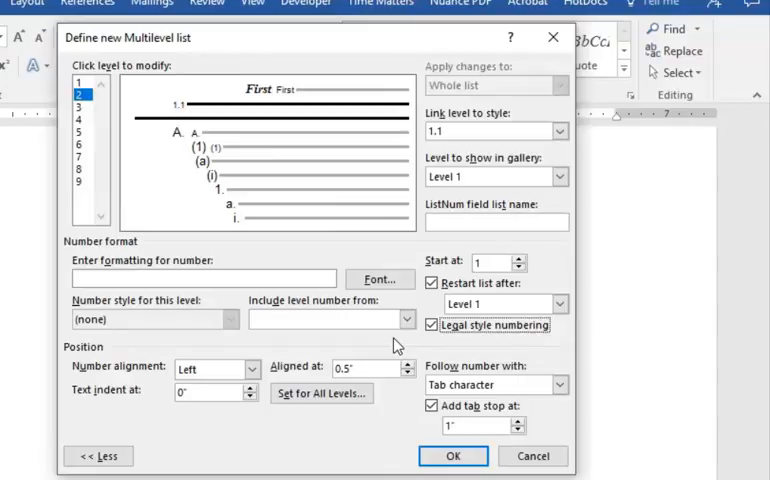
mouse_move(391, 347)
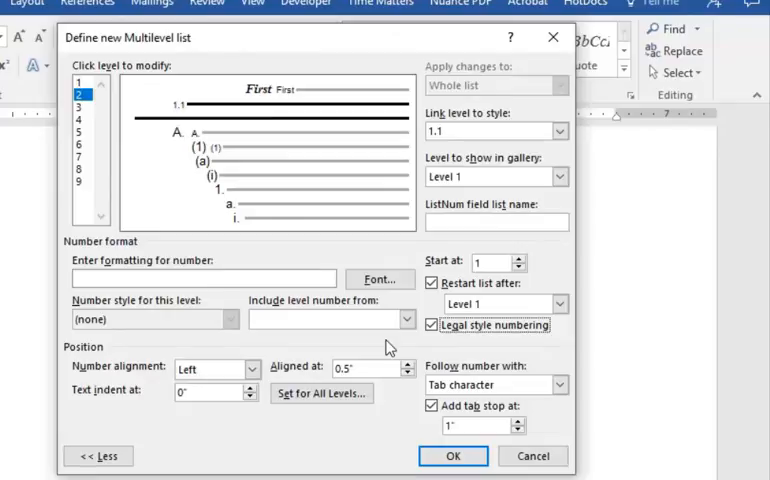
Try including the level 1 number in level 2, leaving legal-style numbering off and the format empty
left_click(431, 324)
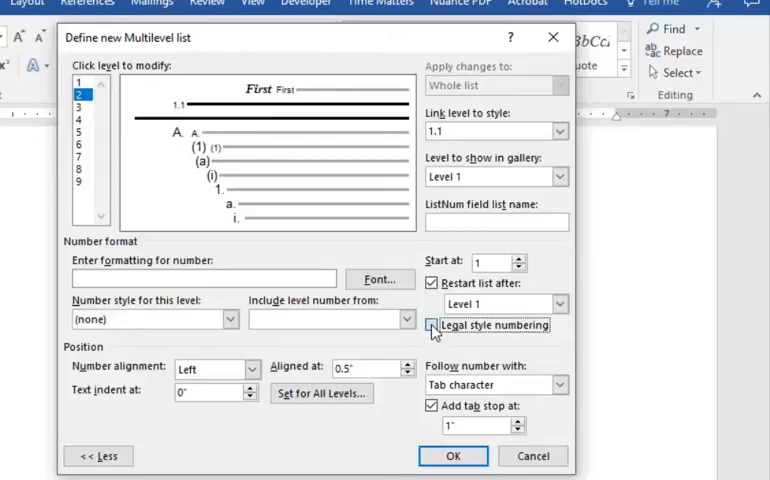
left_click(405, 319)
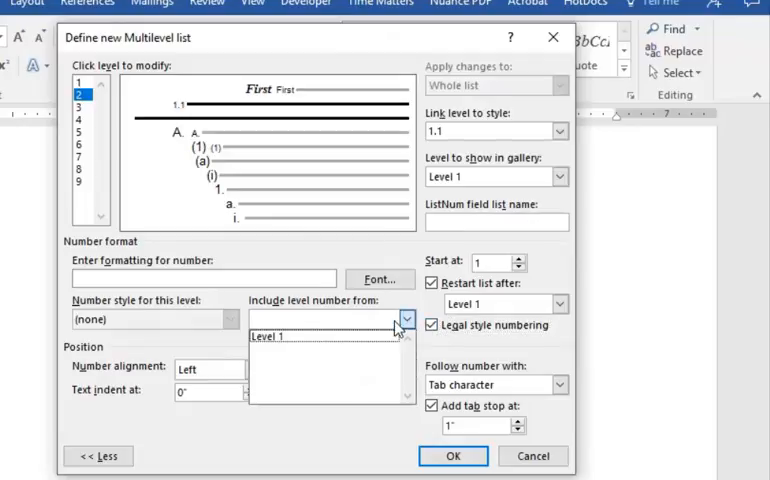
left_click(266, 337)
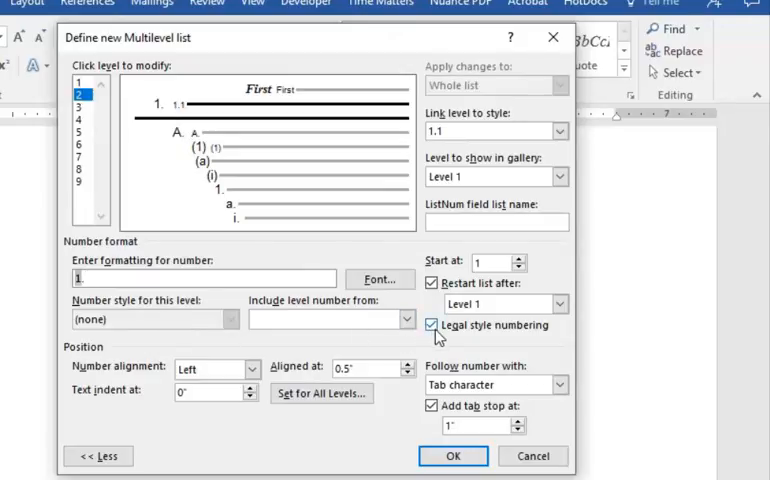
left_click(435, 324)
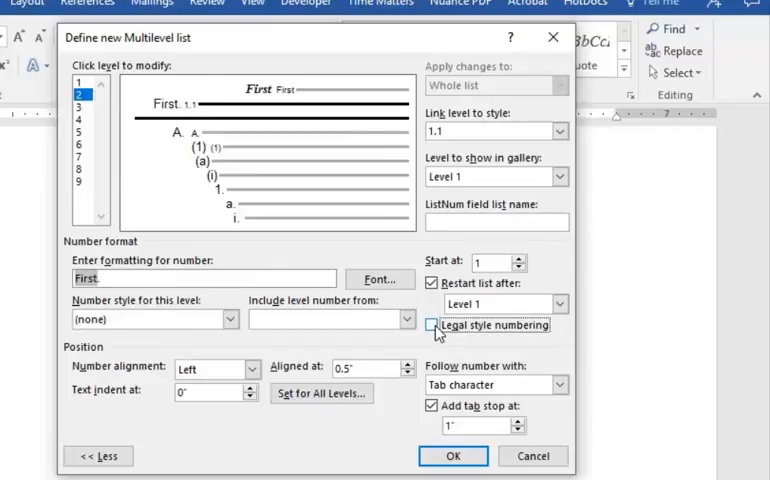
left_click(231, 318)
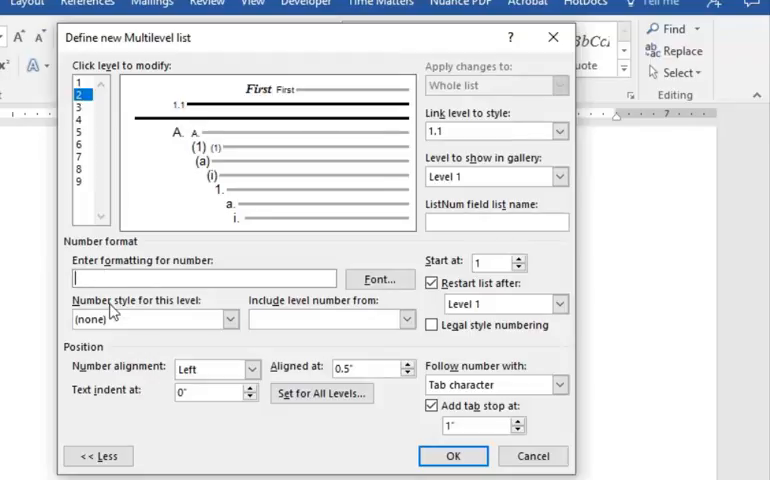
Number level 2 as 1, 2, 3 with legal-style numbering on so it previews as 1.1
left_click(230, 319)
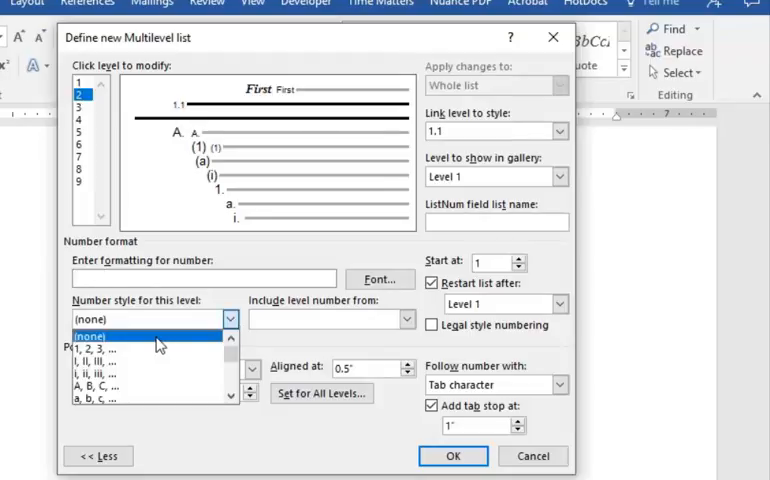
left_click(100, 350)
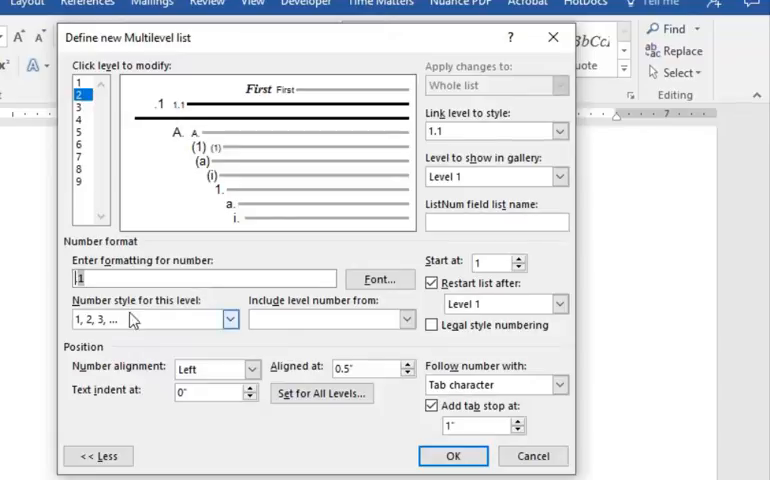
mouse_move(300, 321)
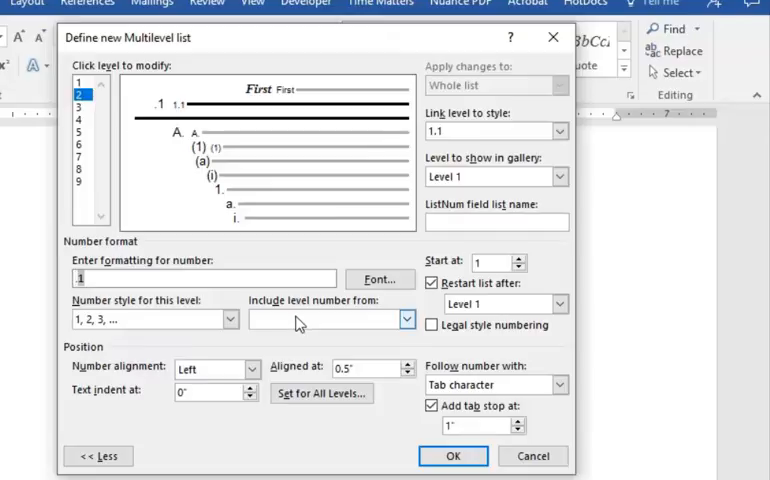
mouse_move(427, 343)
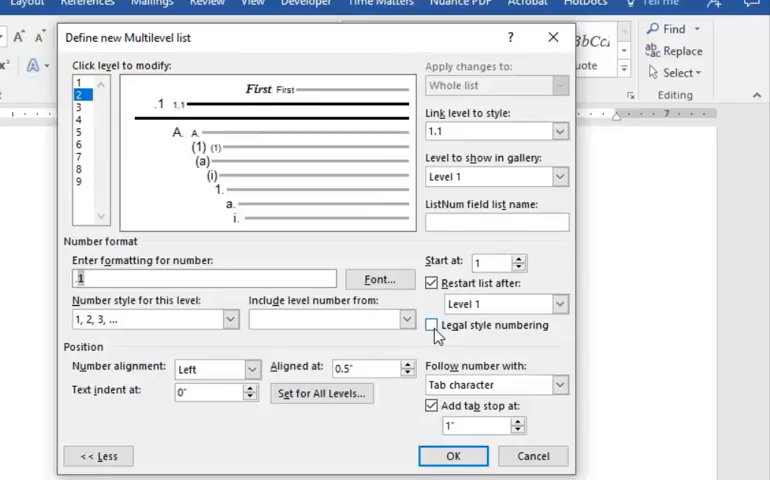
left_click(421, 325)
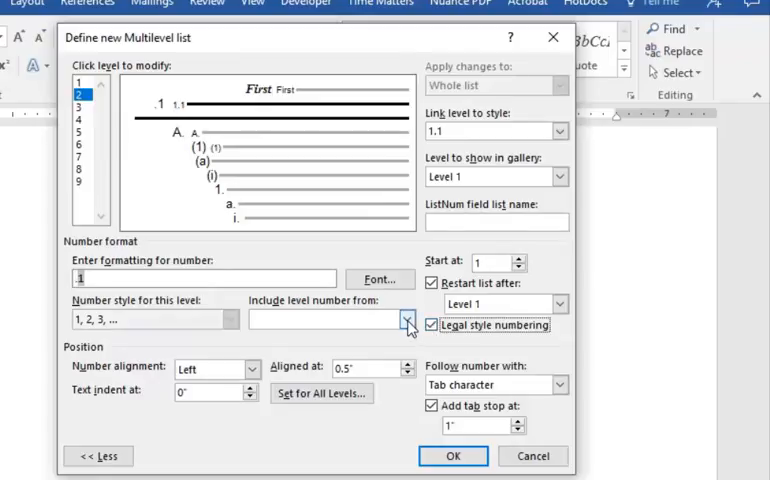
left_click(405, 320)
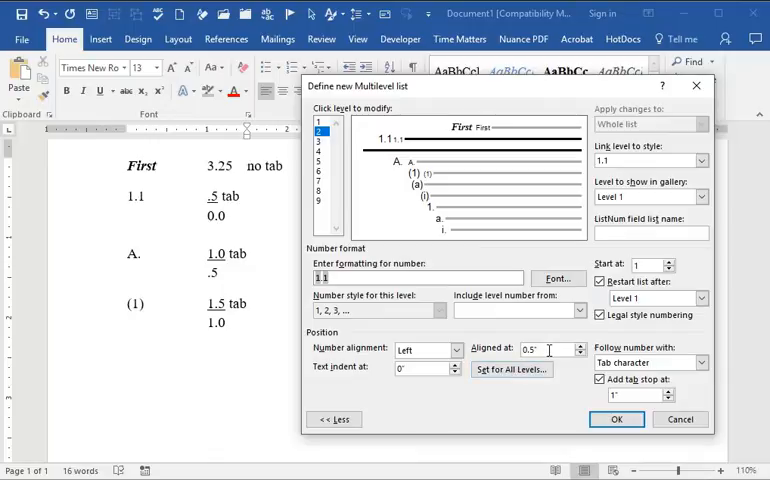
mouse_move(352, 362)
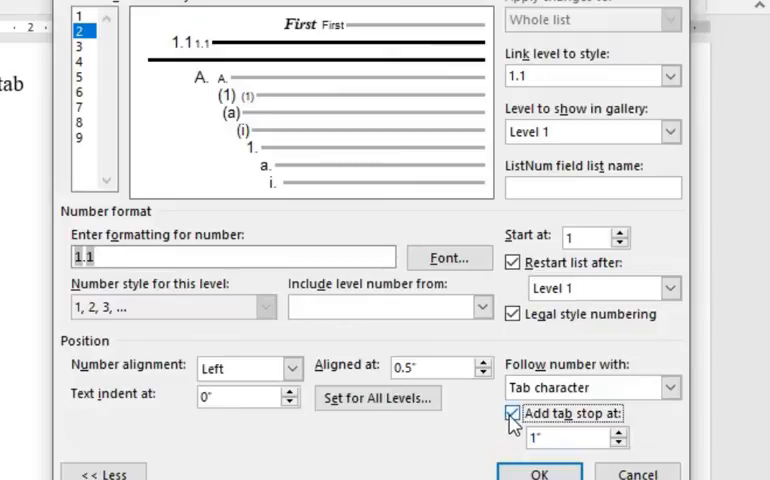
Add a tab stop at 1 inch after the level 2 number
left_click(509, 413)
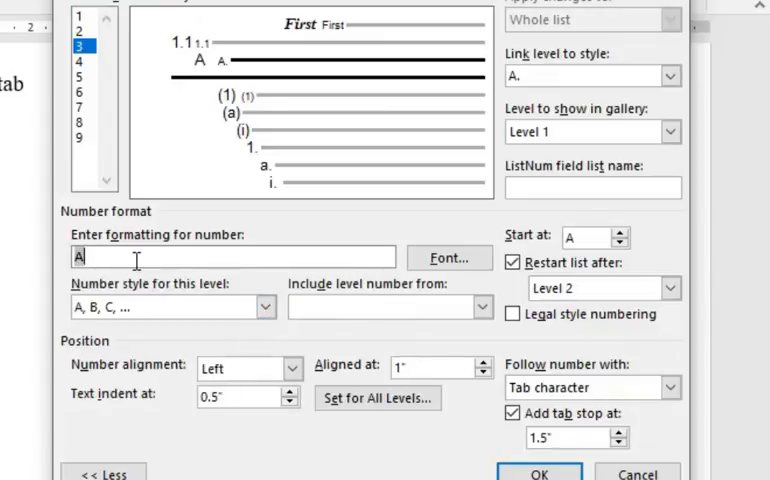
Add a period after the letter so level 3 reads A., B., C
type(".")
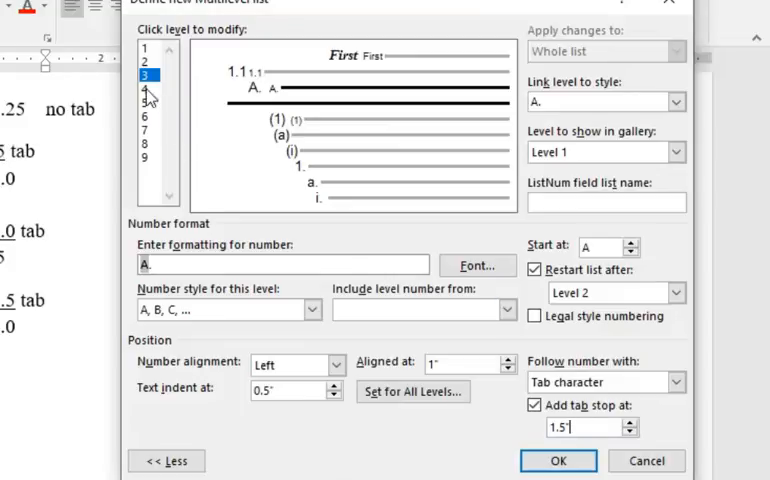
Switch to level 4, clear its format and wrap the number in parentheses as (1)
left_click(147, 88)
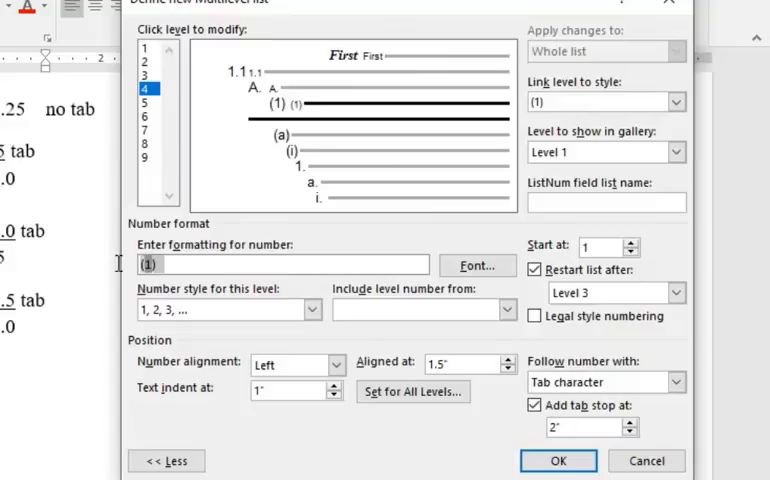
left_click(230, 309)
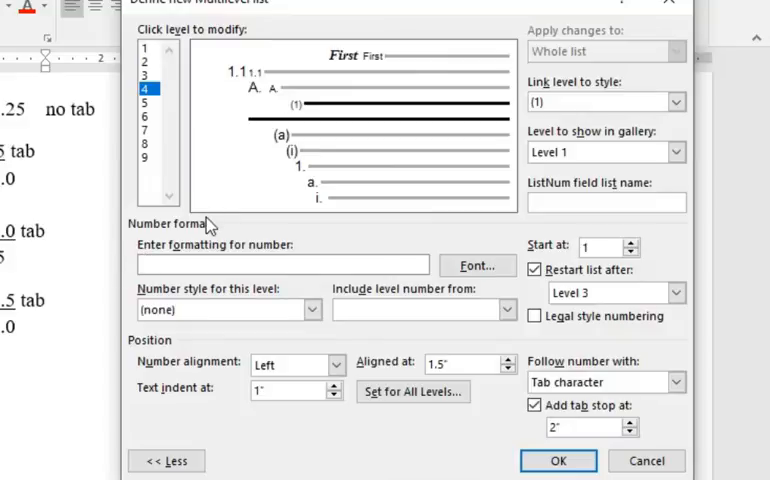
mouse_move(518, 125)
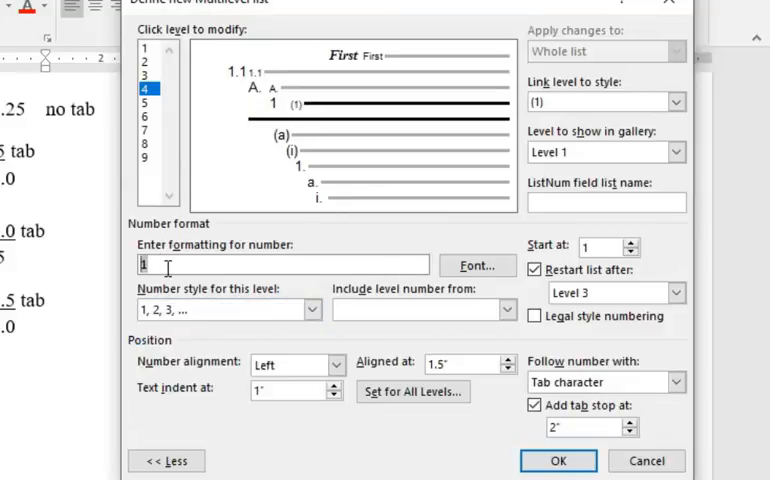
type("(")
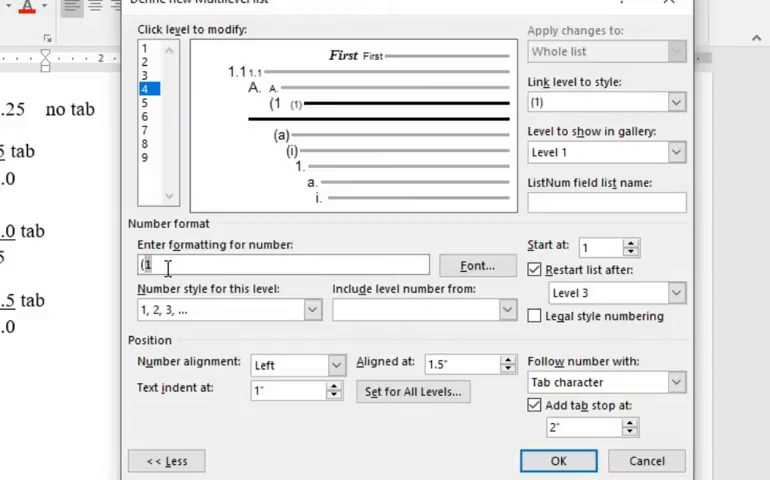
type(")")
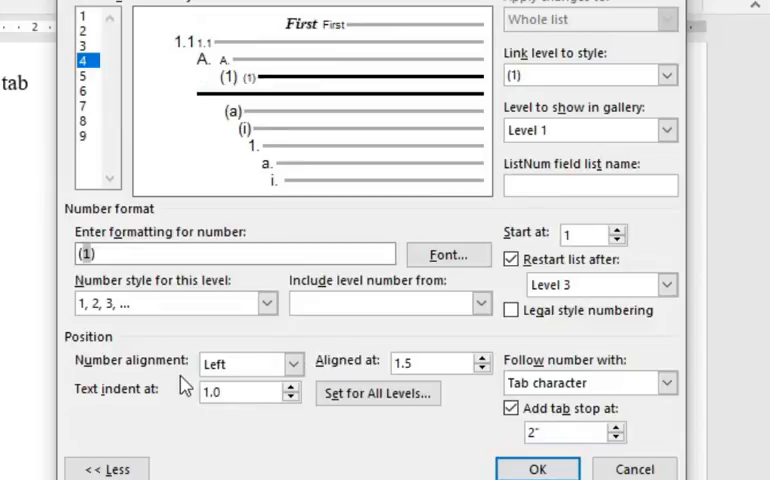
Restart level 4 after level 3 and give it a tab stop at 2 inches
left_click(415, 362)
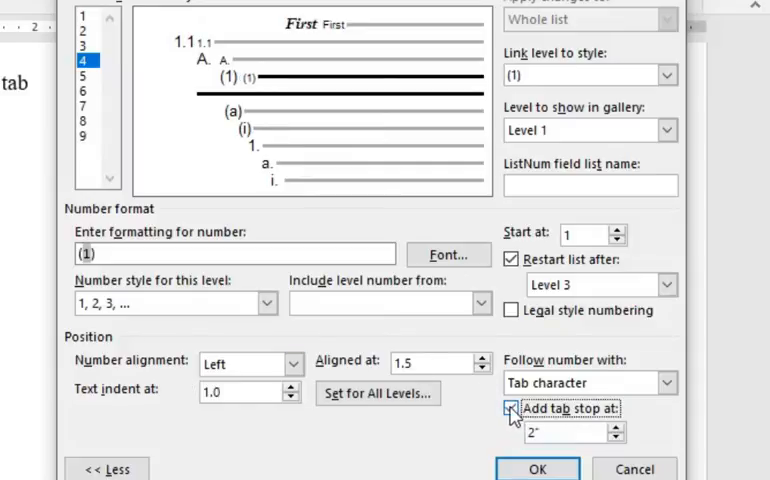
left_click(513, 408)
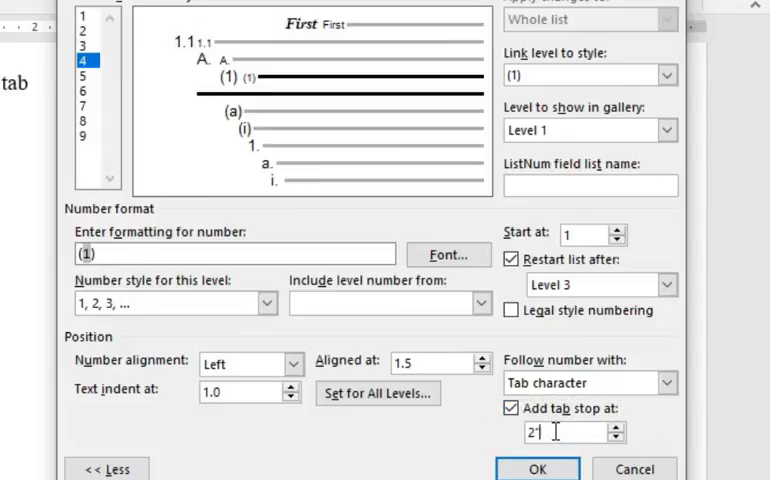
left_click(538, 469)
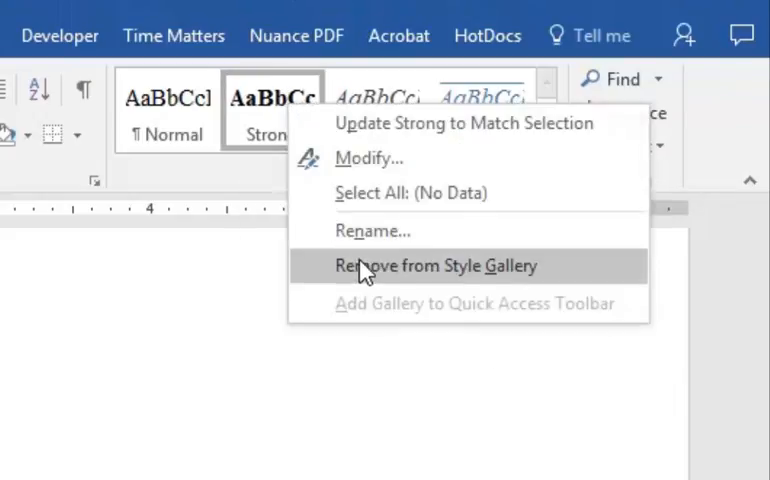
Remove the Strong and Quote styles from the quick styles gallery
left_click(433, 266)
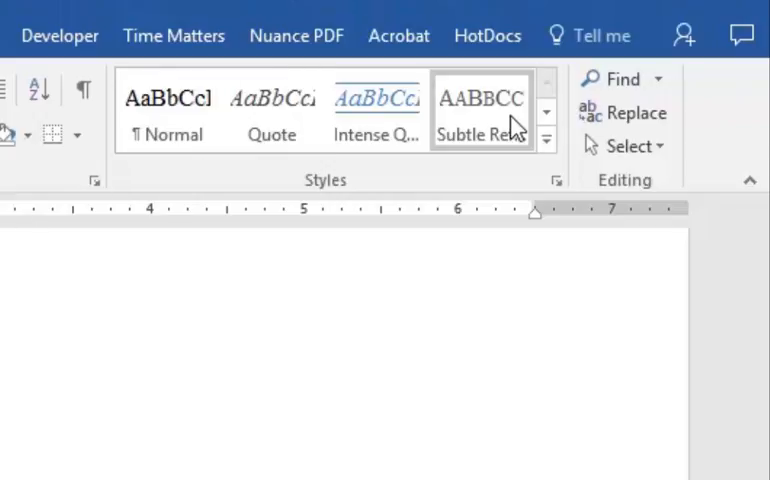
mouse_move(498, 222)
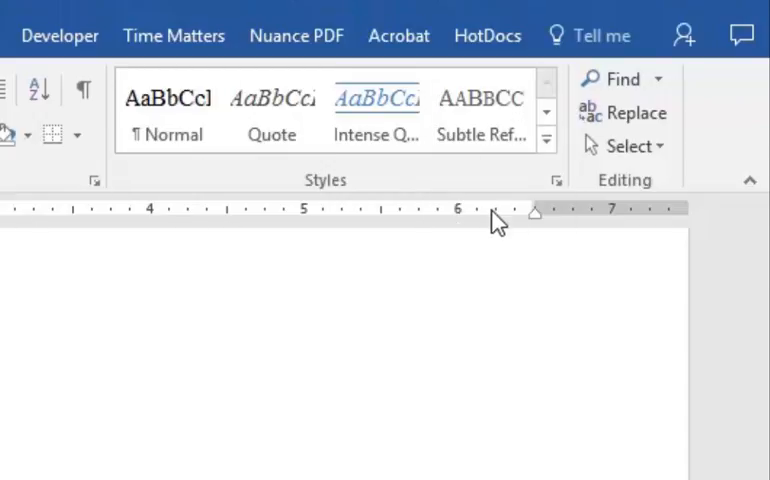
right_click(272, 110)
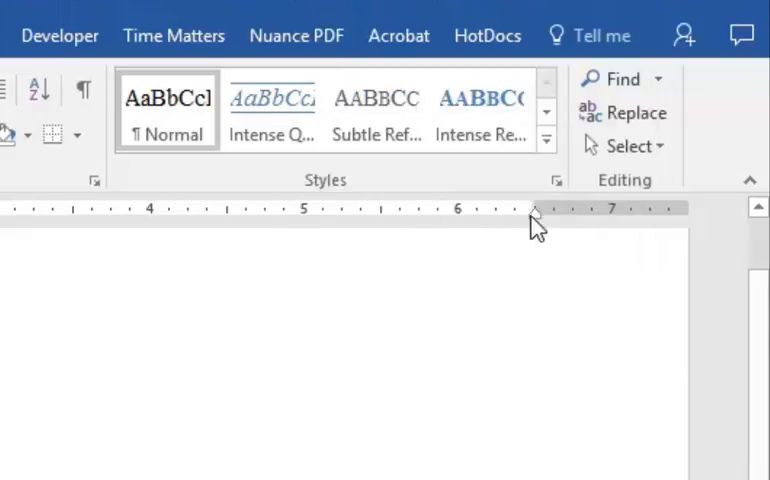
left_click(556, 180)
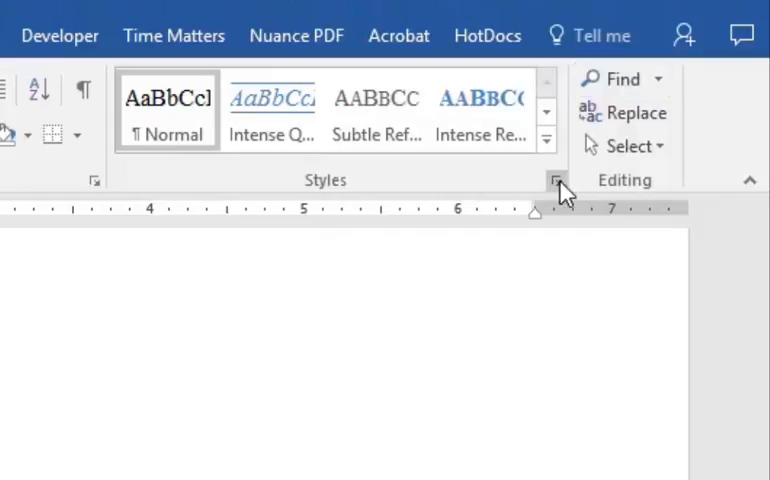
Show the Styles pane and make the last sample paragraph an A. subparagraph
left_click(557, 179)
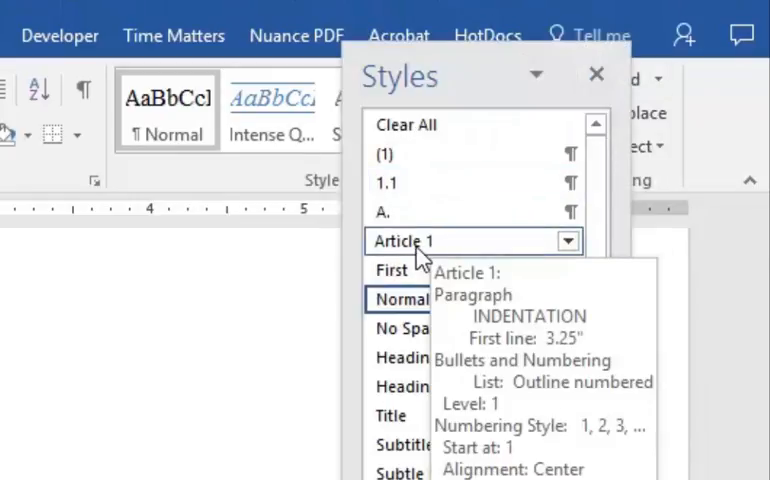
mouse_move(425, 255)
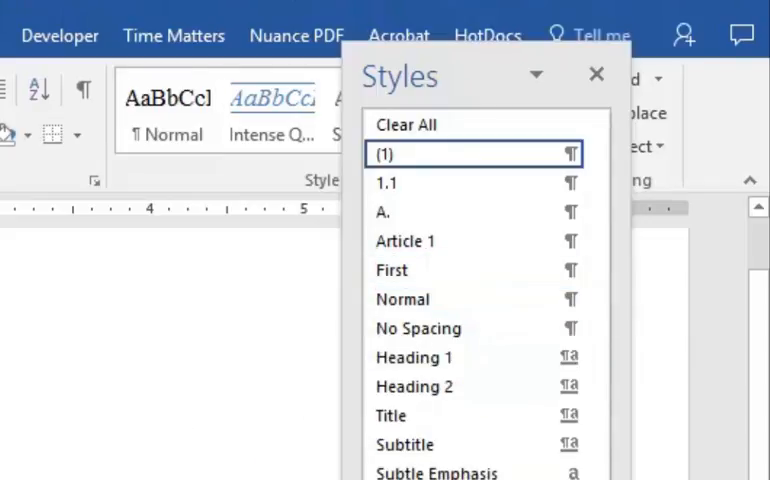
mouse_move(270, 328)
type("asdf")
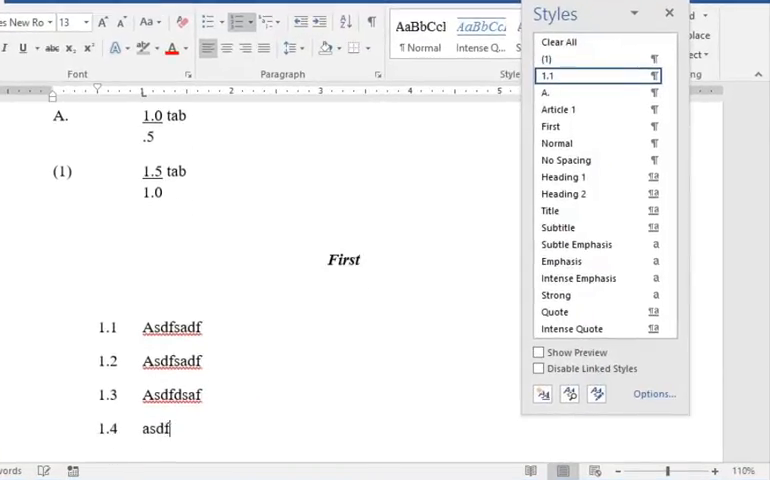
mouse_move(257, 243)
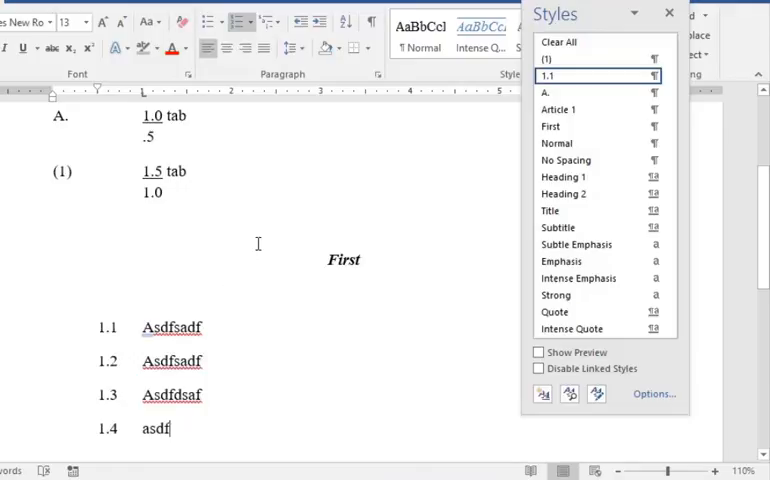
left_click(545, 92)
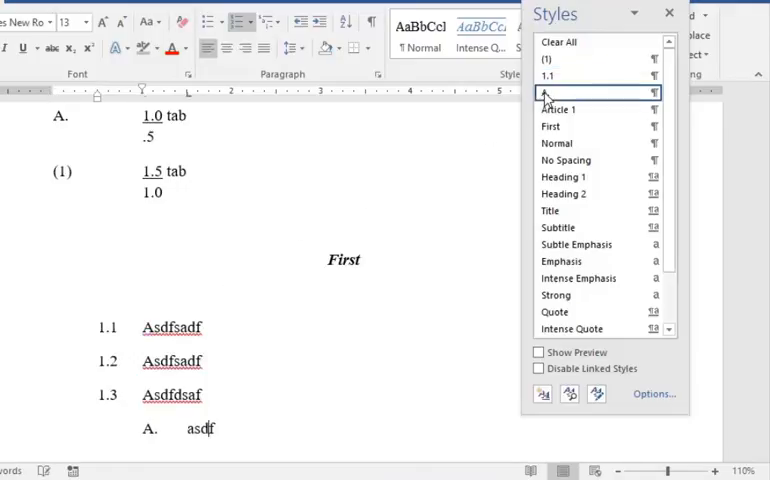